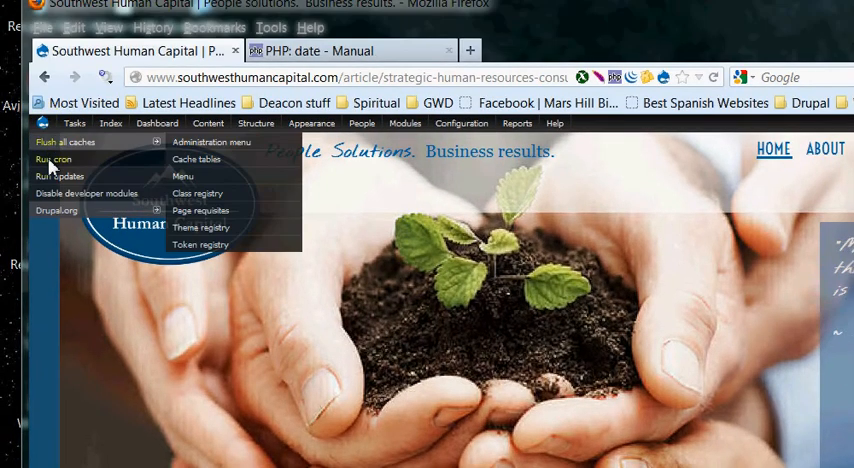
Step: Open the Available updates page from the Status report and toggle the select-all checkbox
{"action": "scroll", "scroll_direction": "down", "scroll_amount": 3}
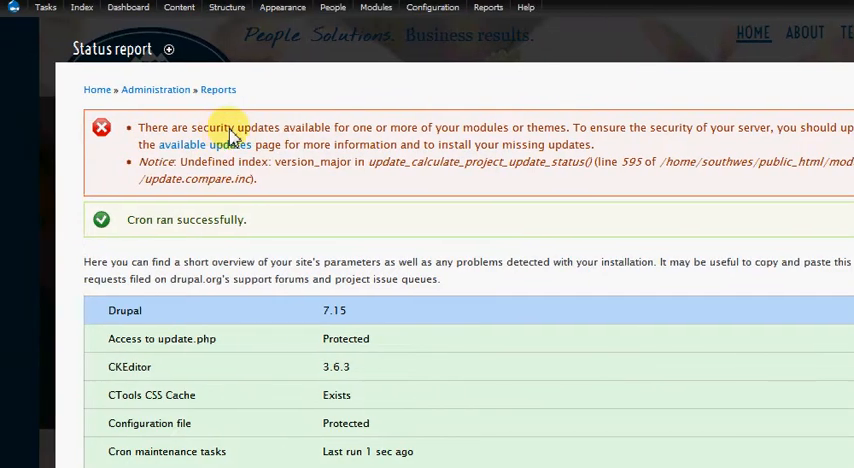
{"action": "mouse_move", "coordinate": [350, 140]}
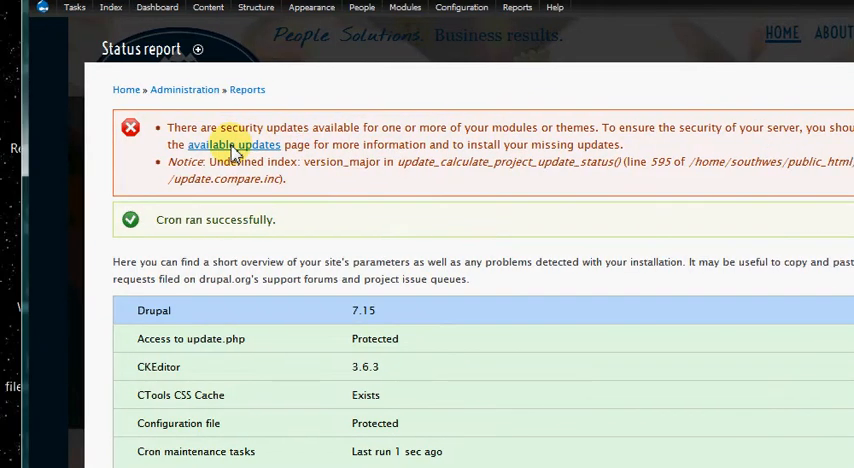
{"action": "left_click", "coordinate": [234, 145]}
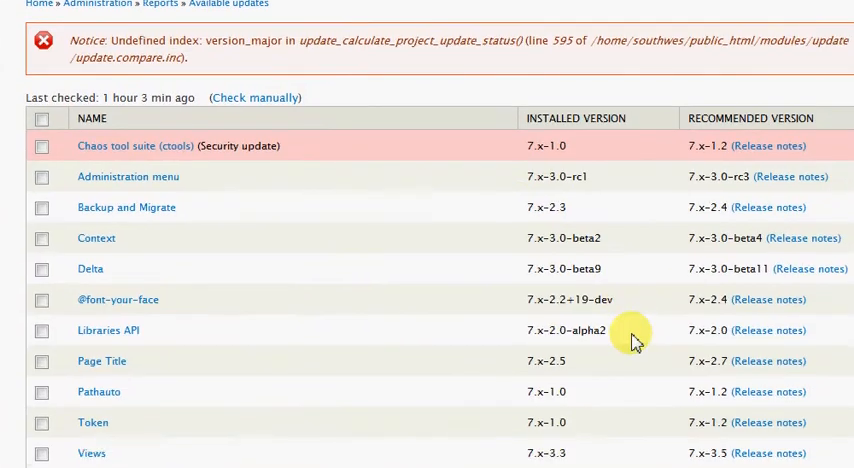
{"action": "scroll", "scroll_direction": "down", "scroll_amount": 3}
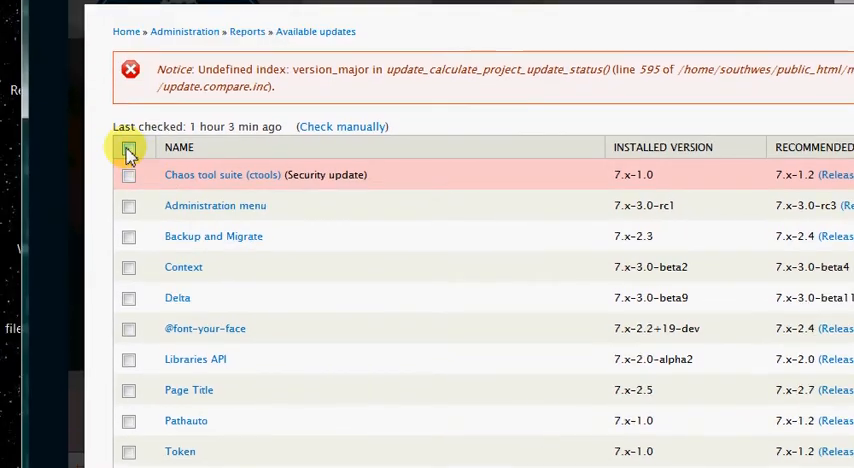
{"action": "scroll", "scroll_direction": "down", "scroll_amount": 3}
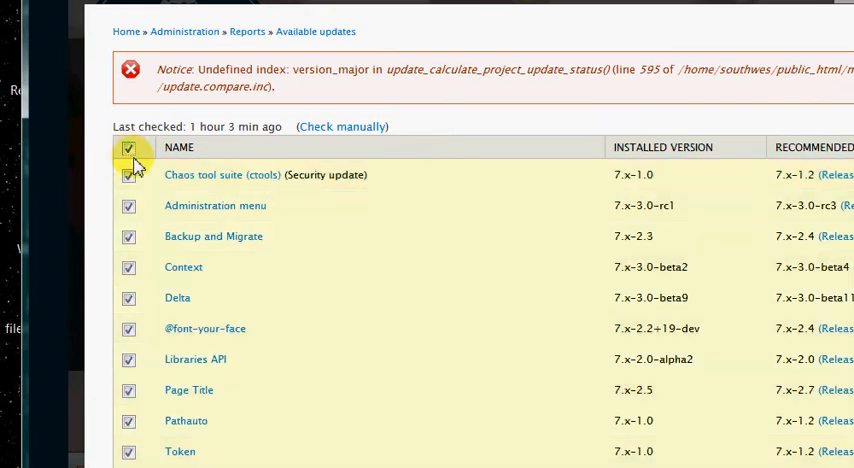
{"action": "left_click", "coordinate": [128, 147]}
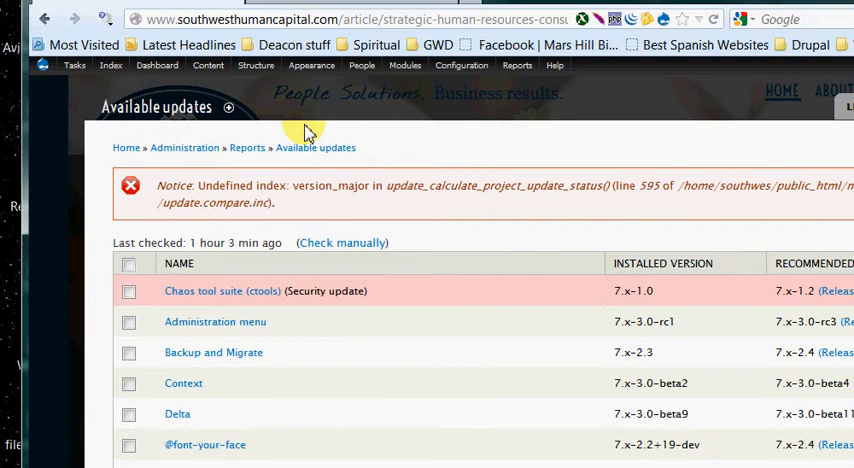
Step: Open Backup and Migrate's Advanced Backup form and scroll to Backup now with Download destination
{"action": "left_click", "coordinate": [461, 123]}
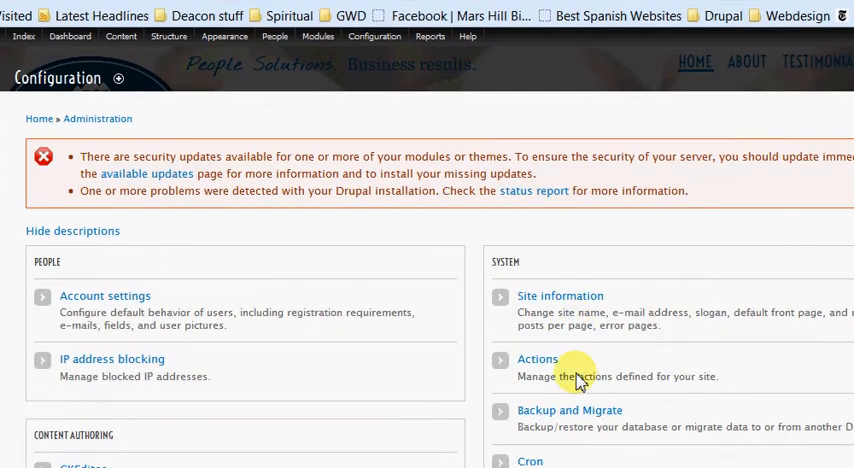
{"action": "scroll", "scroll_direction": "down", "scroll_amount": 3}
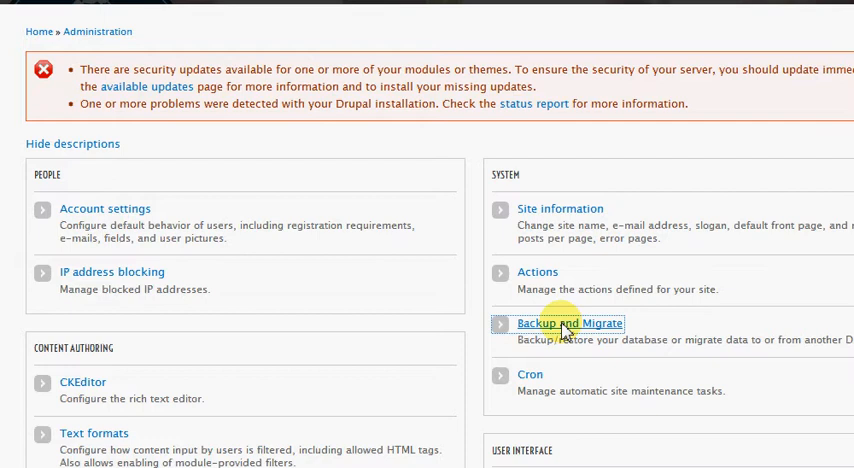
{"action": "left_click", "coordinate": [571, 323]}
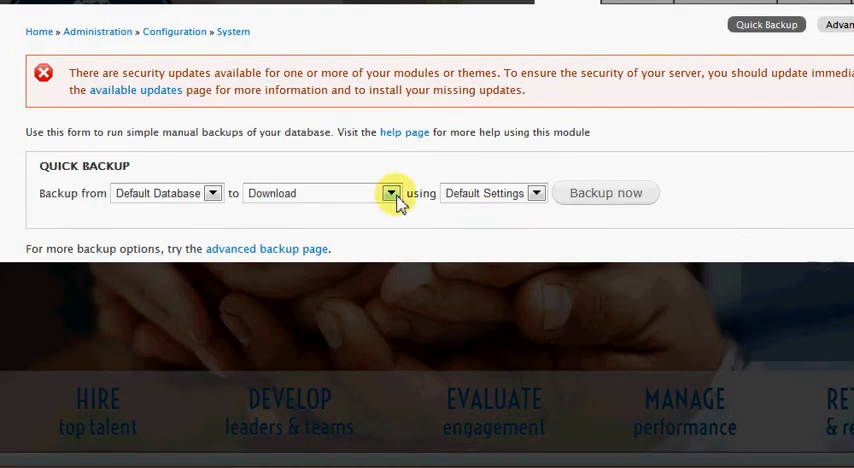
{"action": "mouse_move", "coordinate": [230, 197]}
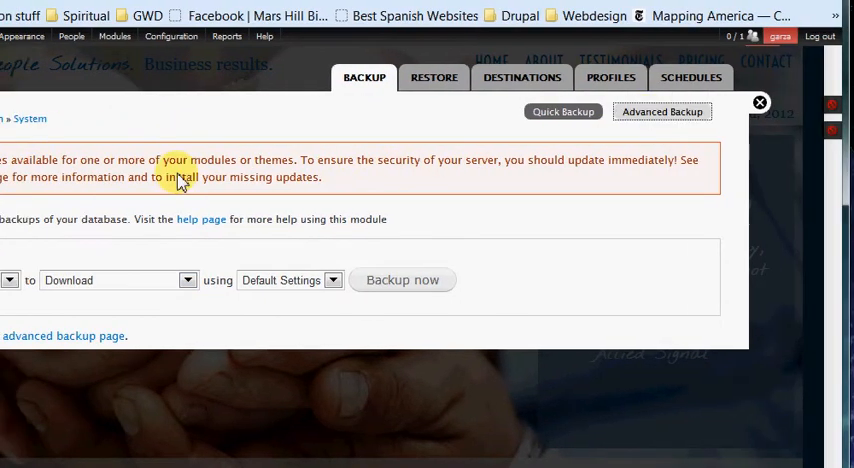
{"action": "left_click", "coordinate": [662, 111]}
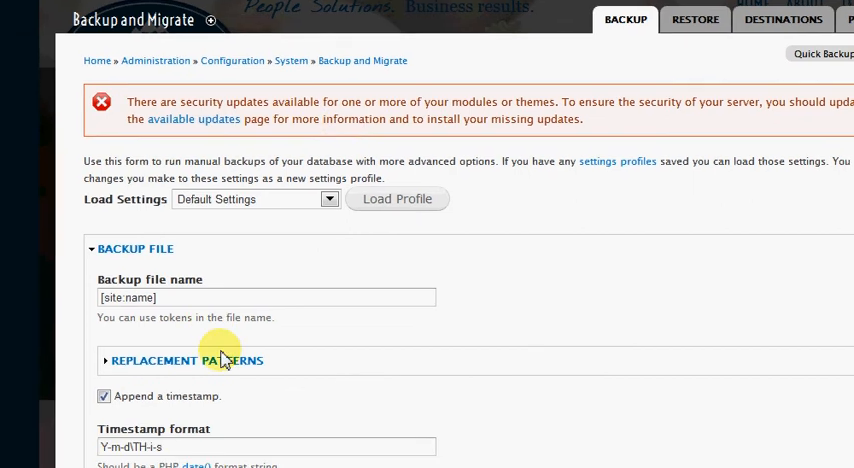
{"action": "scroll", "scroll_direction": "down", "scroll_amount": 3}
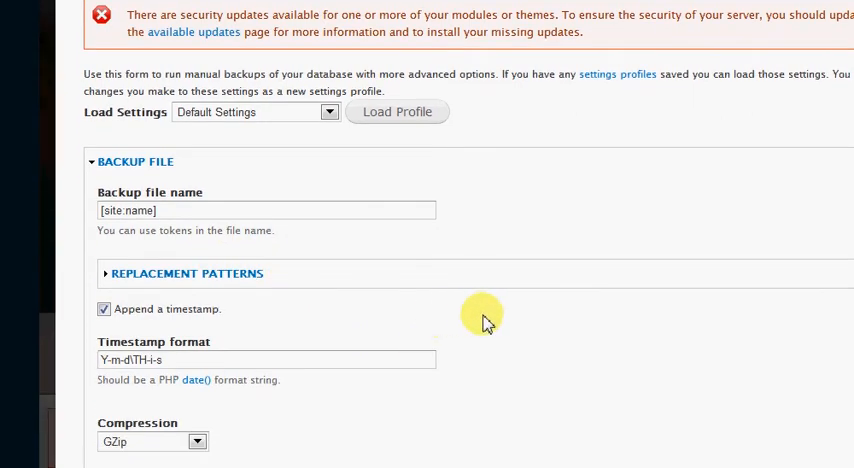
{"action": "scroll", "scroll_direction": "down", "scroll_amount": 3}
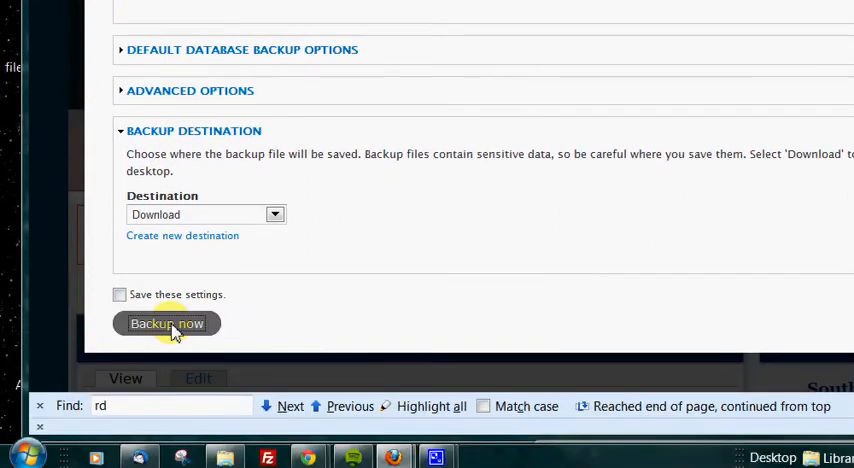
Step: Save the backup SouthwestHumanCapital-2012-09-03T11-03-53.mysql.gz (11.6 MB) and check it in Downloads
{"action": "left_click", "coordinate": [166, 323]}
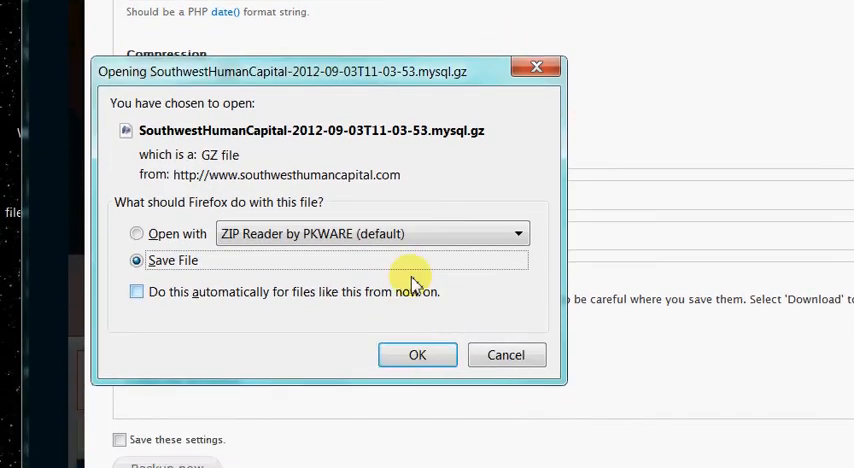
{"action": "left_click", "coordinate": [417, 354]}
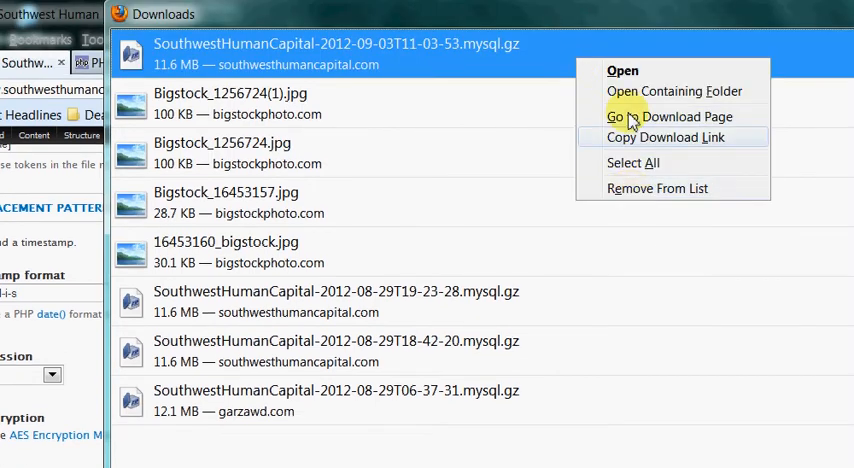
{"action": "left_click", "coordinate": [672, 91]}
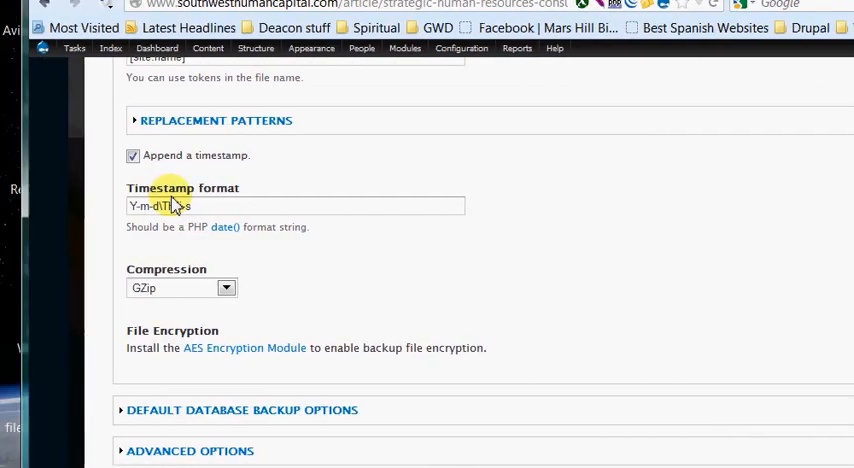
Step: Rerun cron and open Available updates, where Chaos tool suite is flagged as a security update
{"action": "left_click", "coordinate": [461, 135]}
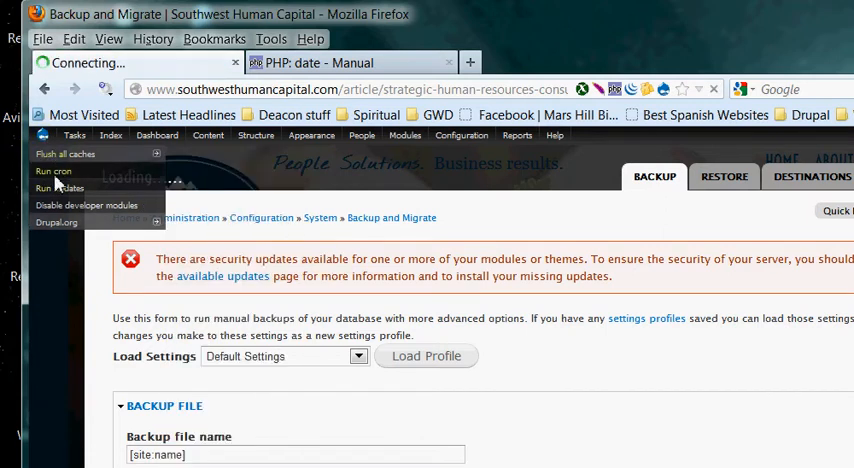
{"action": "left_click", "coordinate": [52, 170]}
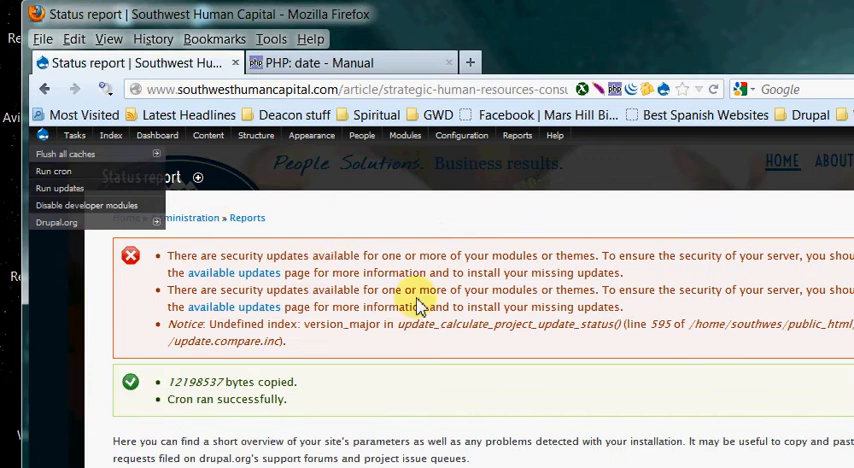
{"action": "scroll", "scroll_direction": "down", "scroll_amount": 3}
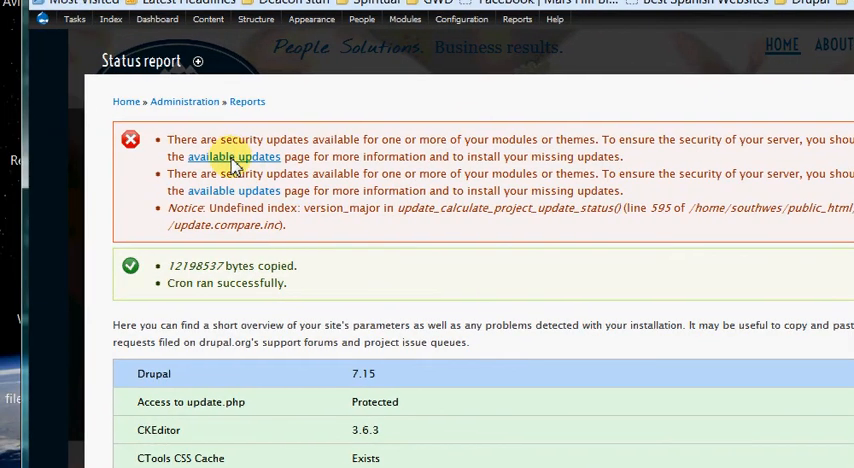
{"action": "left_click", "coordinate": [233, 157]}
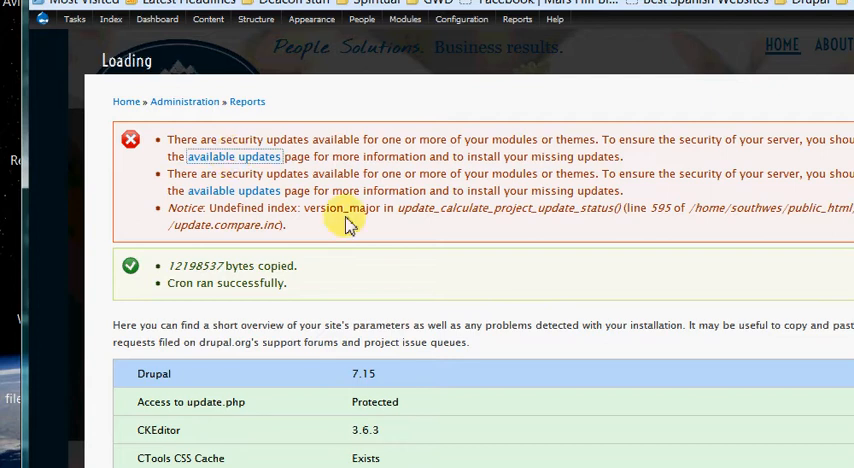
{"action": "mouse_move", "coordinate": [500, 262]}
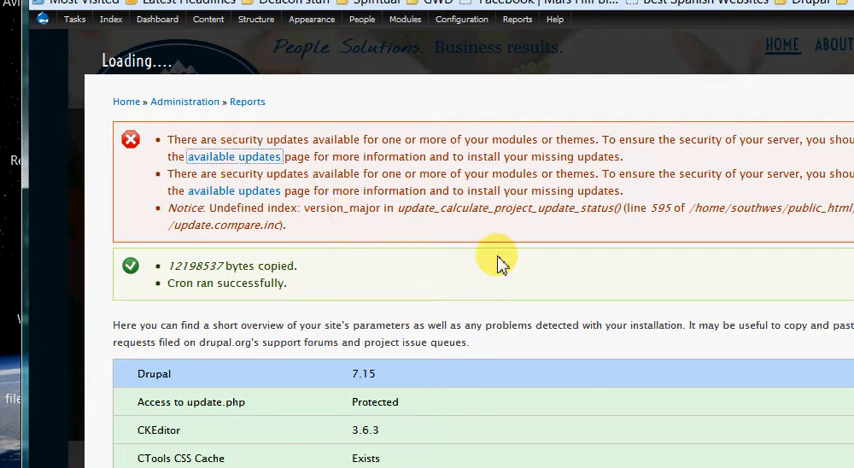
{"action": "left_click", "coordinate": [233, 156]}
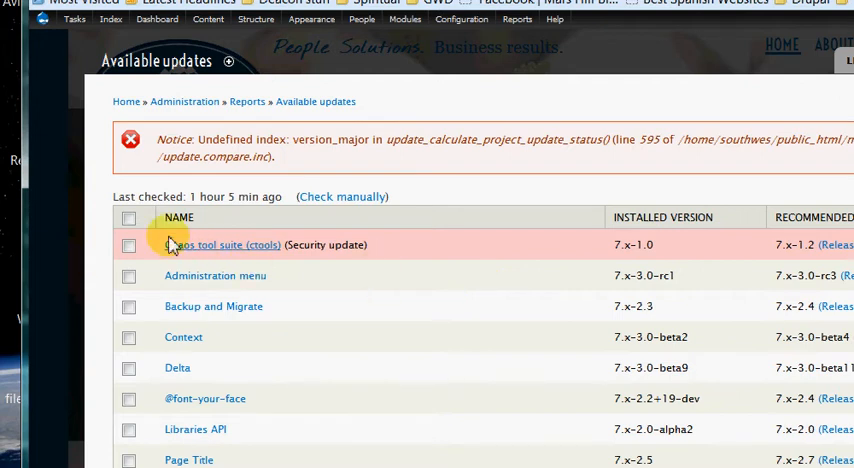
Step: Select every module in the update list for download
{"action": "left_click", "coordinate": [129, 217]}
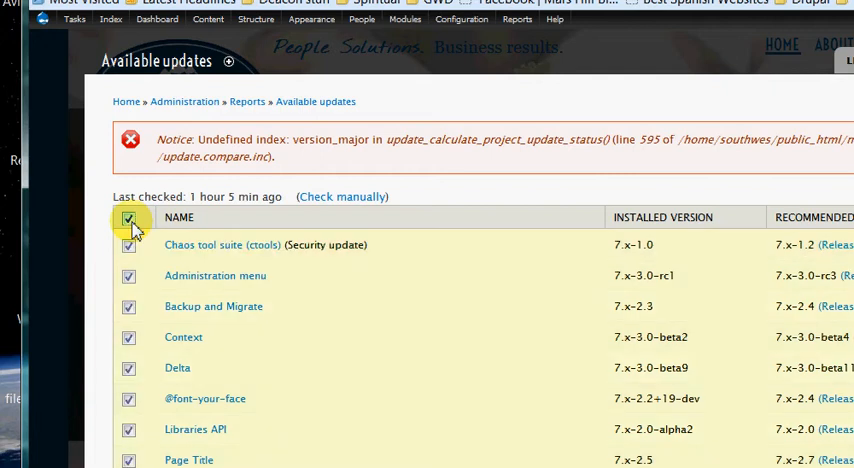
{"action": "scroll", "scroll_direction": "down", "scroll_amount": 3}
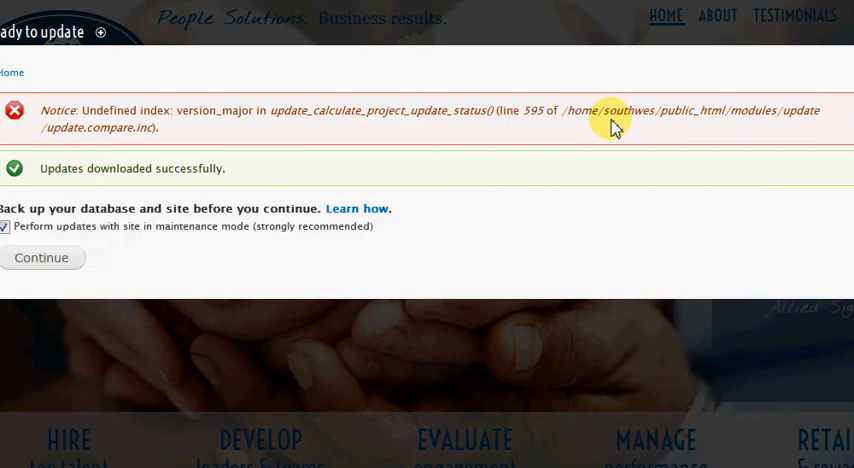
{"action": "mouse_move", "coordinate": [320, 145]}
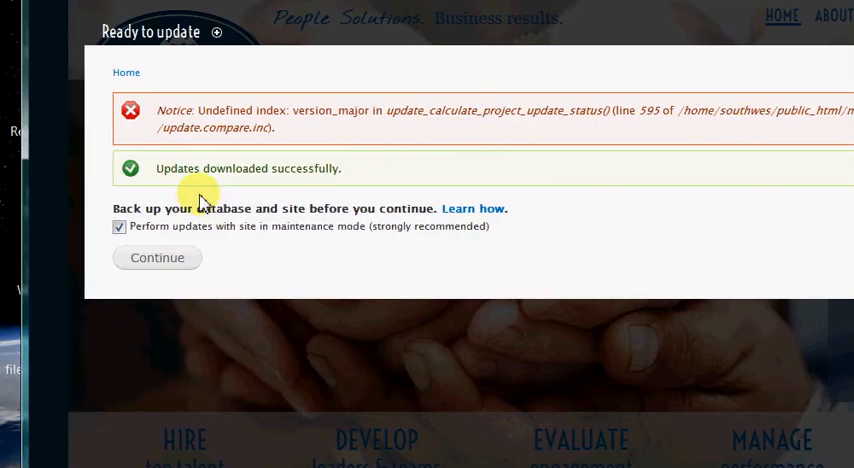
{"action": "mouse_move", "coordinate": [308, 178]}
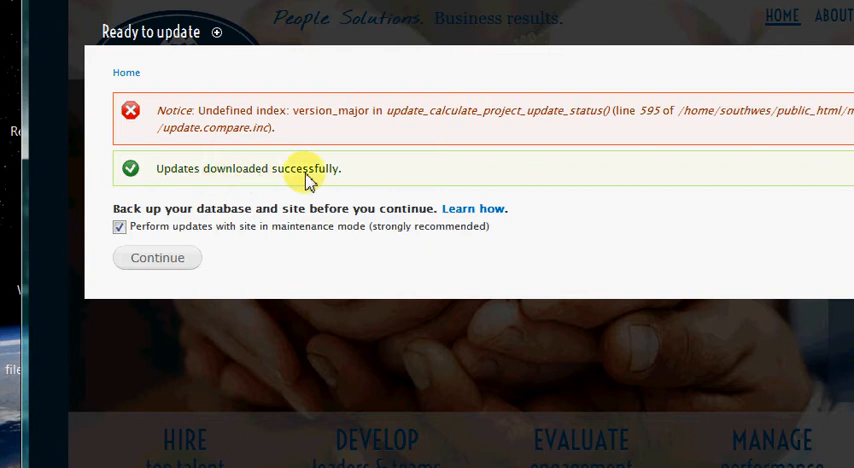
{"action": "mouse_move", "coordinate": [452, 125]}
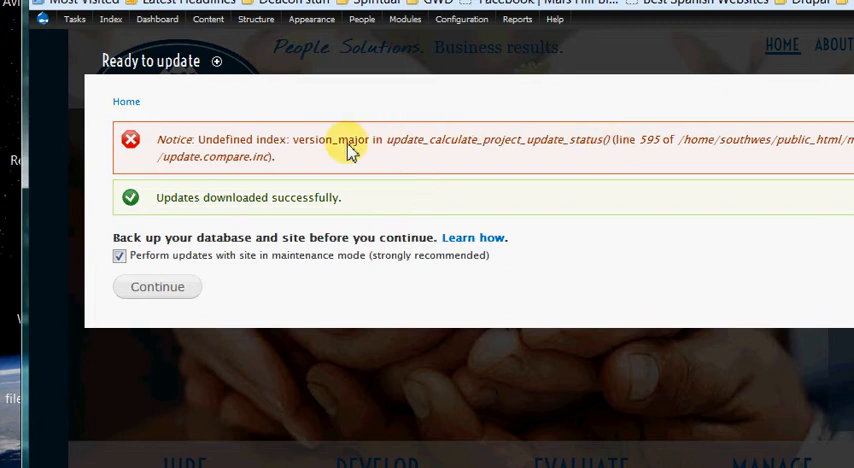
{"action": "mouse_move", "coordinate": [325, 160]}
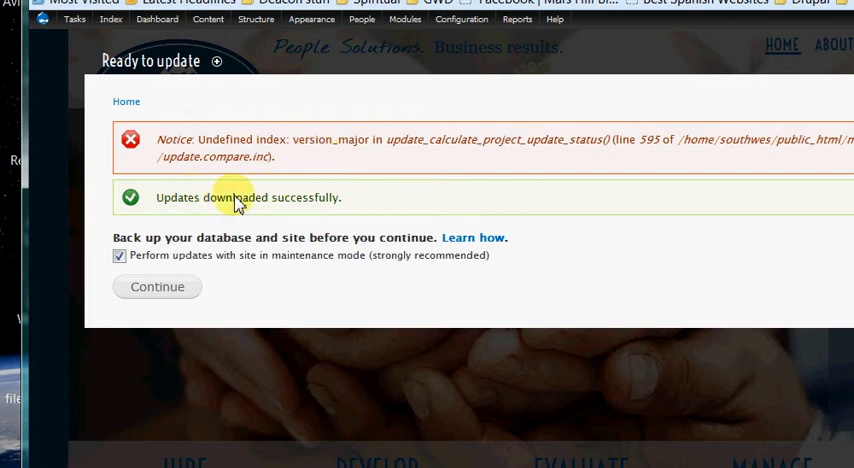
{"action": "mouse_move", "coordinate": [290, 220]}
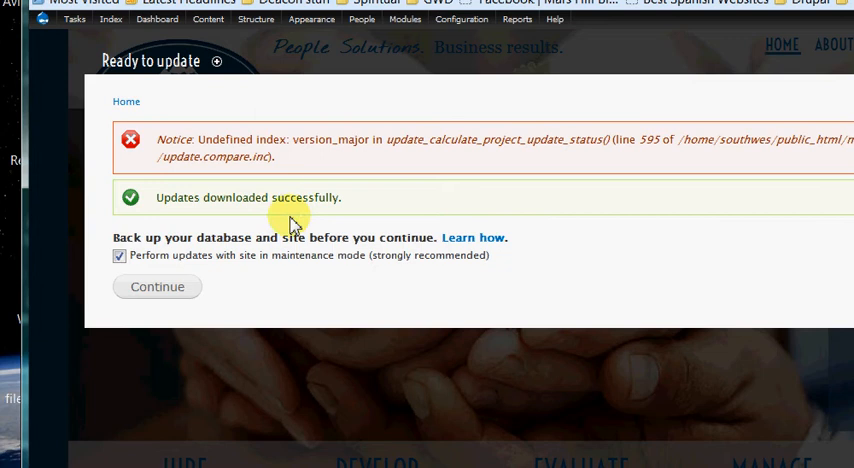
{"action": "mouse_move", "coordinate": [257, 245]}
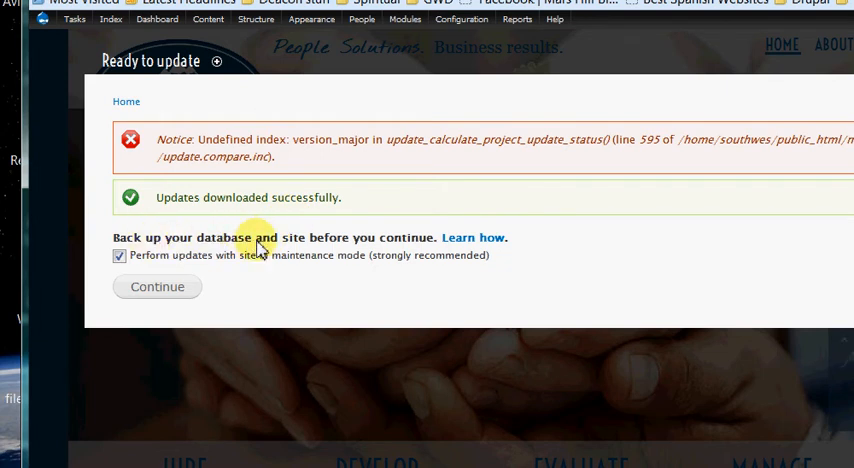
{"action": "mouse_move", "coordinate": [210, 245]}
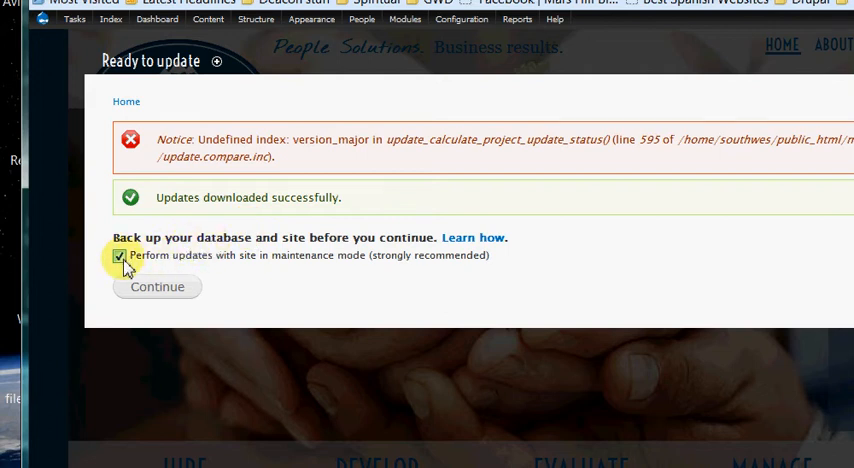
{"action": "mouse_move", "coordinate": [262, 265]}
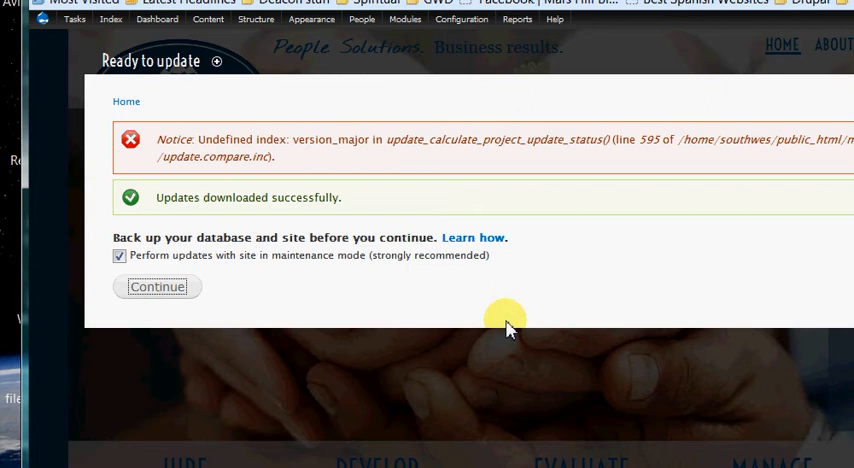
Step: Install the downloaded module updates and scroll through the installation results
{"action": "left_click", "coordinate": [157, 287]}
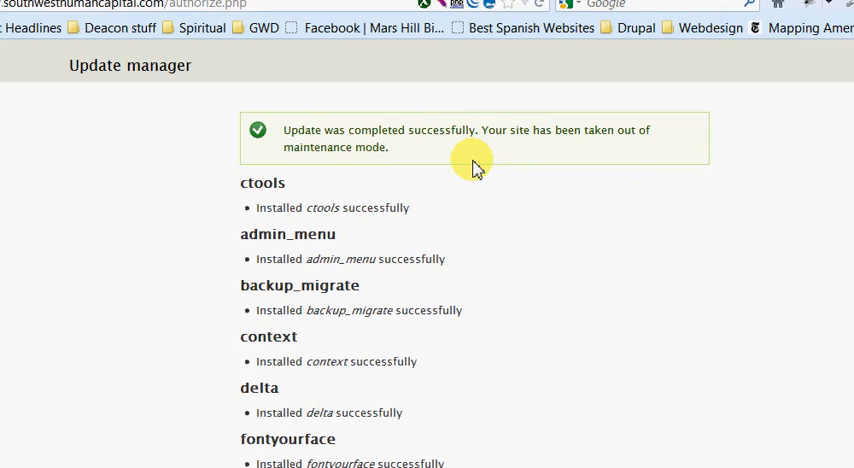
{"action": "scroll", "scroll_direction": "down", "scroll_amount": 3}
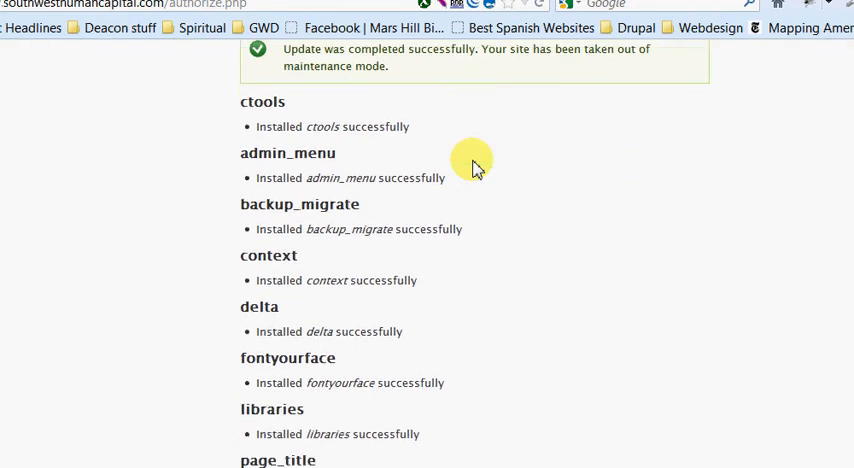
{"action": "scroll", "scroll_direction": "down", "scroll_amount": 3}
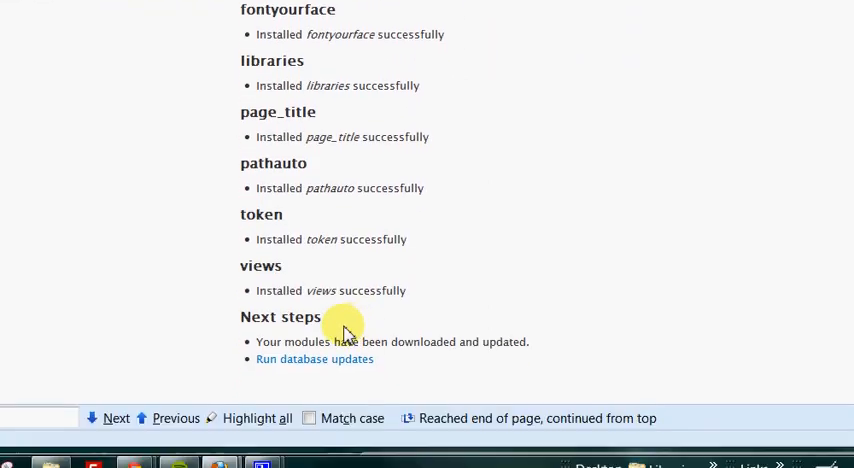
{"action": "mouse_move", "coordinate": [318, 347]}
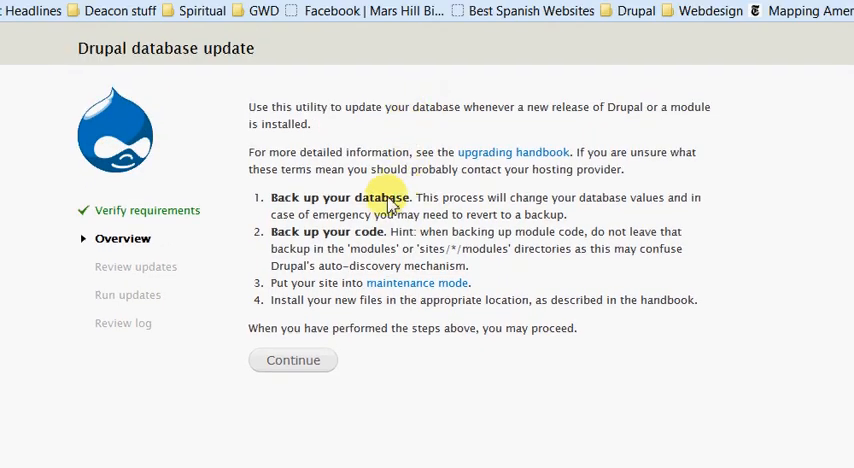
{"action": "mouse_move", "coordinate": [343, 203]}
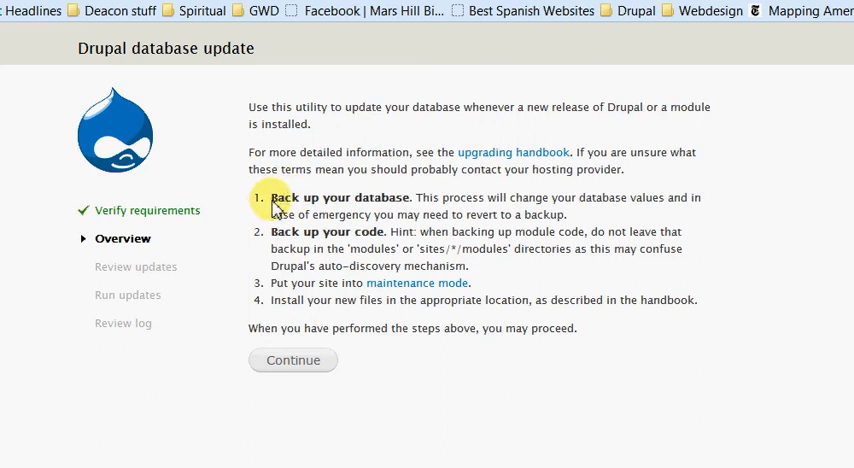
{"action": "mouse_move", "coordinate": [418, 245]}
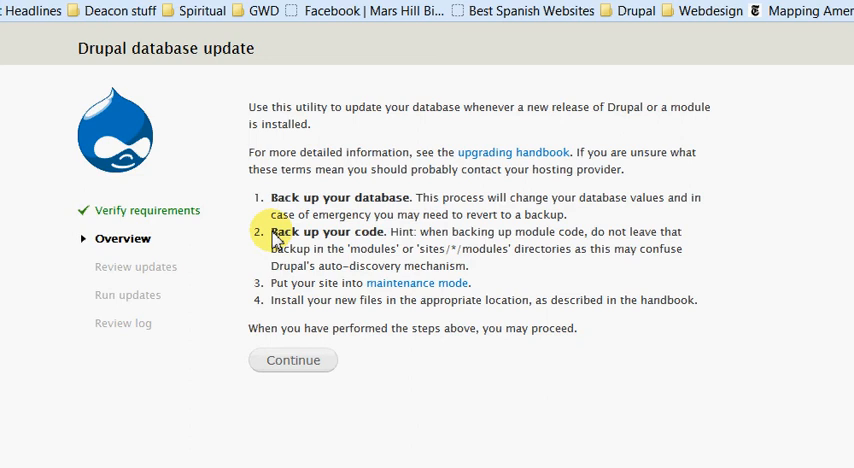
{"action": "mouse_move", "coordinate": [320, 283]}
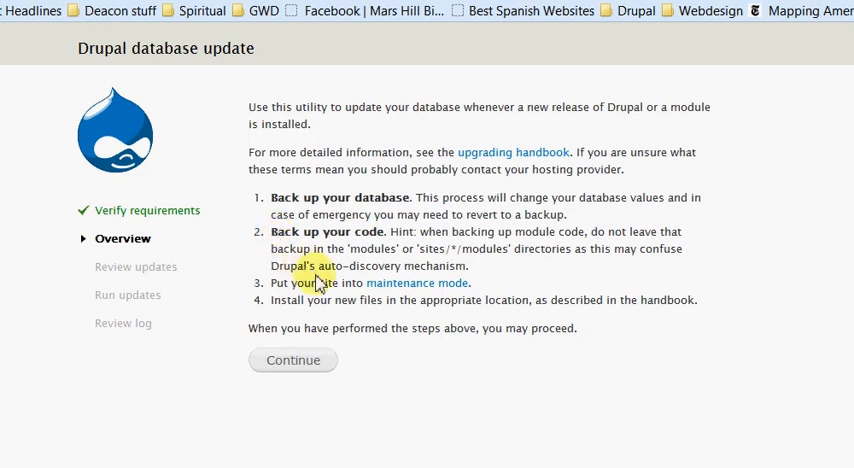
{"action": "mouse_move", "coordinate": [309, 351]}
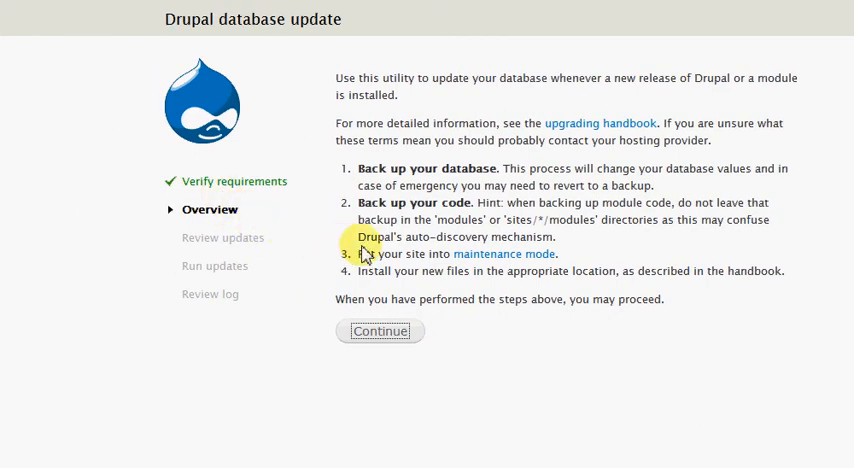
Step: Continue past the database update Overview to Review updates, which shows none pending
{"action": "left_click", "coordinate": [380, 331]}
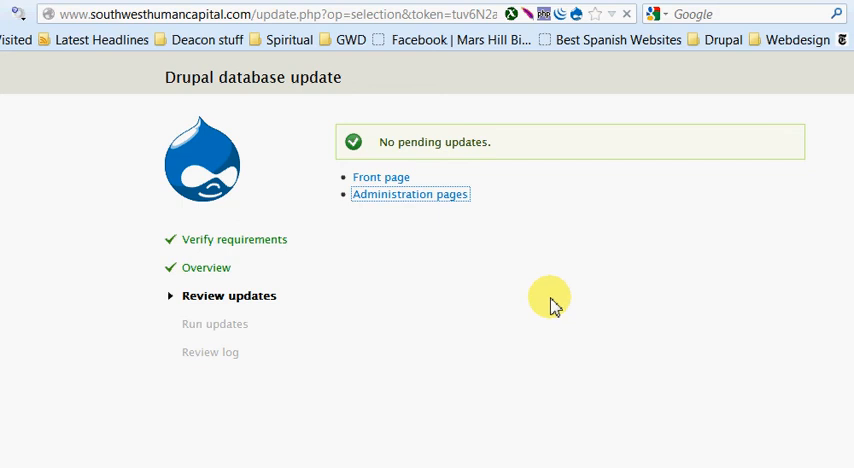
Step: Return to Administration pages and scroll the Status report showing cron, database and modules up to date
{"action": "left_click", "coordinate": [409, 194]}
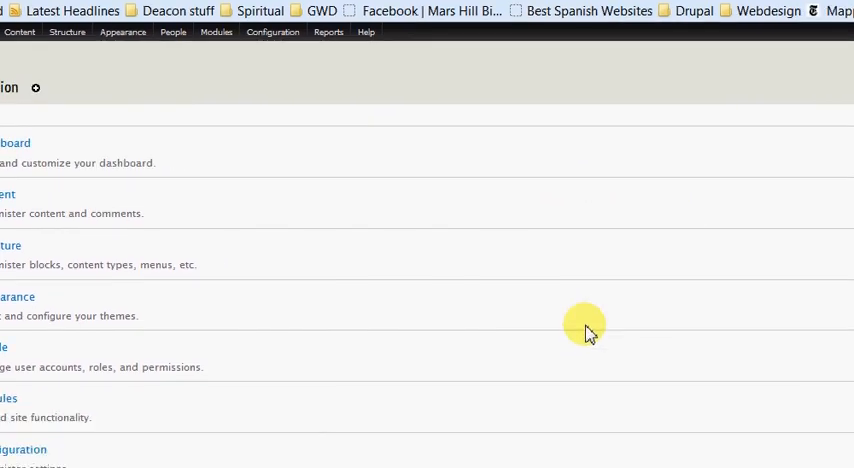
{"action": "mouse_move", "coordinate": [428, 347]}
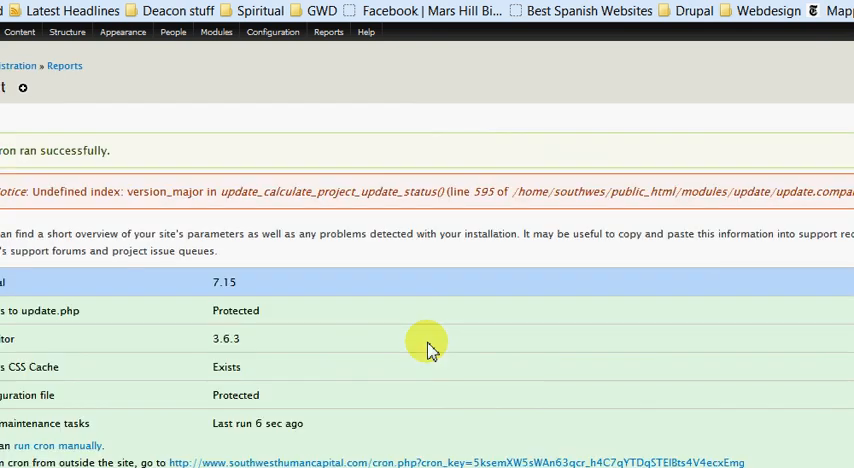
{"action": "scroll", "scroll_direction": "down", "scroll_amount": 3}
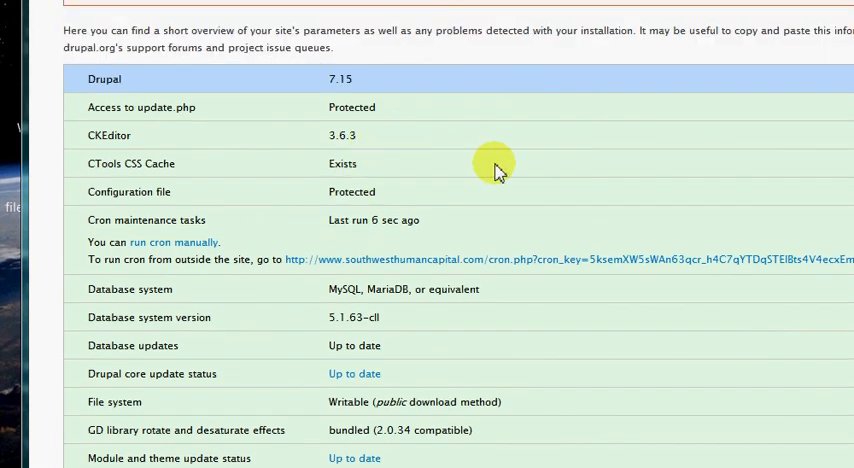
{"action": "scroll", "scroll_direction": "down", "scroll_amount": 3}
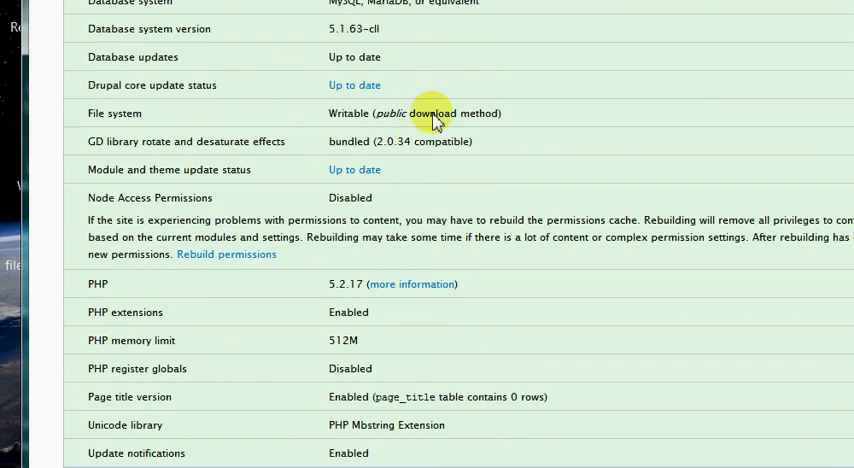
{"action": "scroll", "scroll_direction": "down", "scroll_amount": 3}
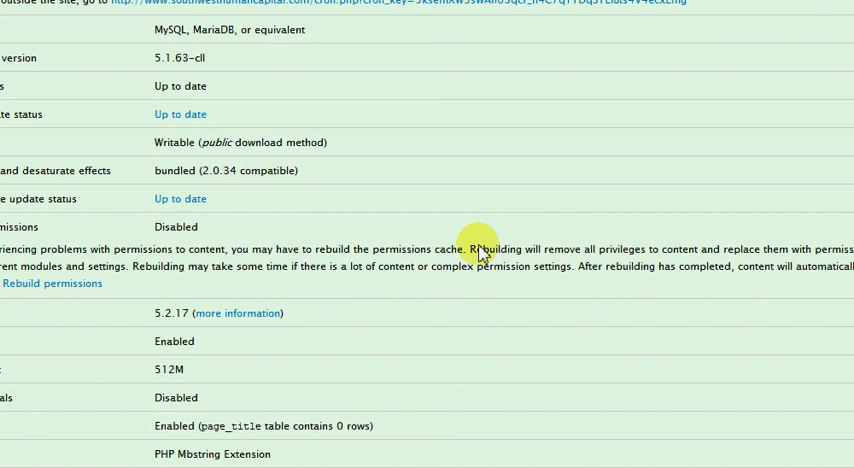
{"action": "mouse_move", "coordinate": [456, 199]}
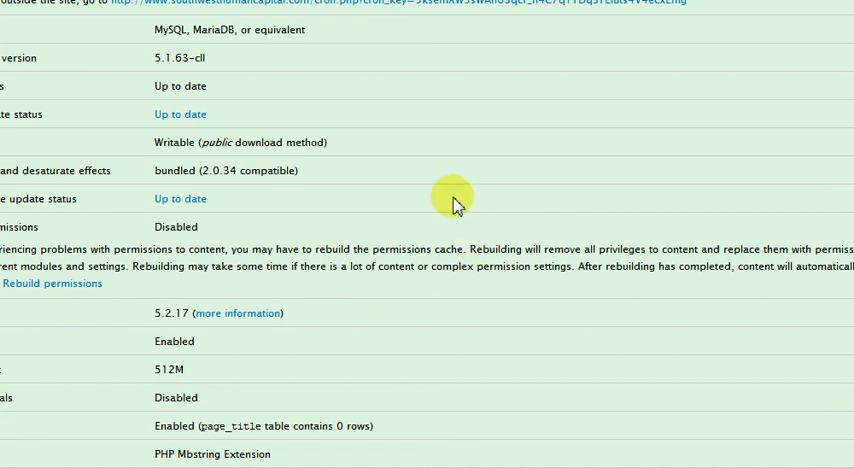